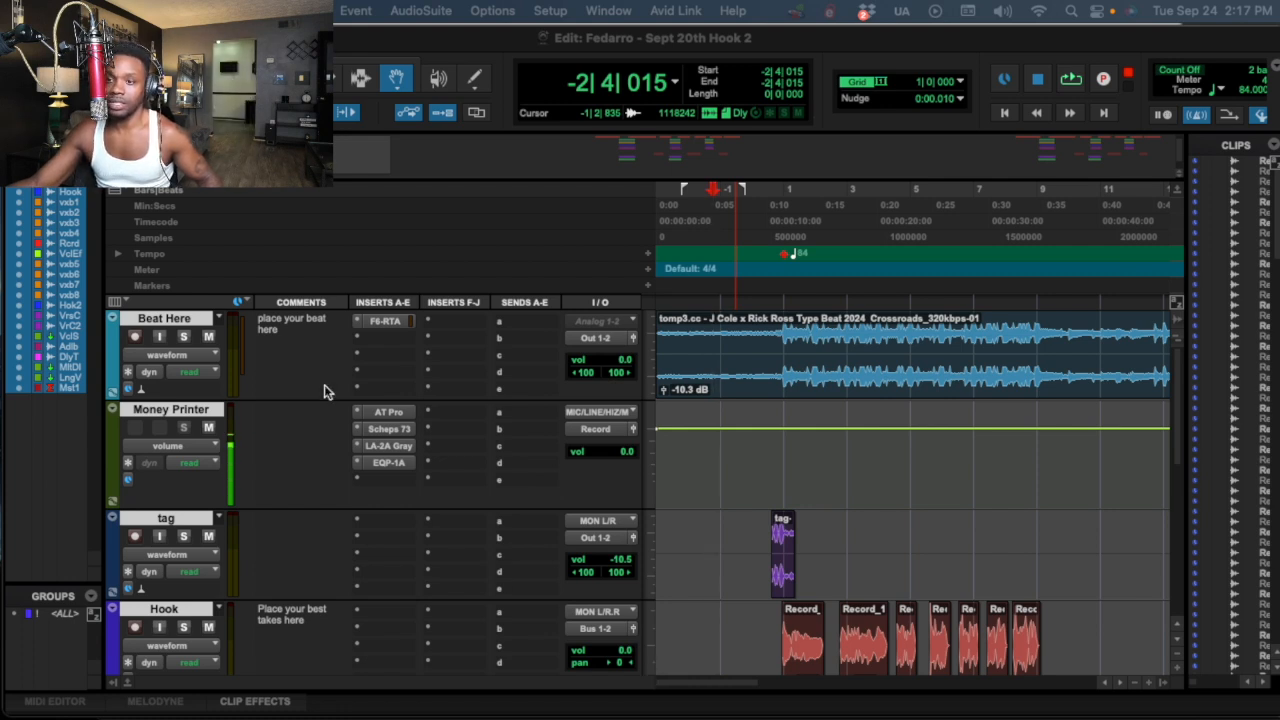
Bring up the Playback Engine settings from the Setup menu to choose a 128-sample H/W buffer
{"action": "left_click", "coordinate": [208, 428]}
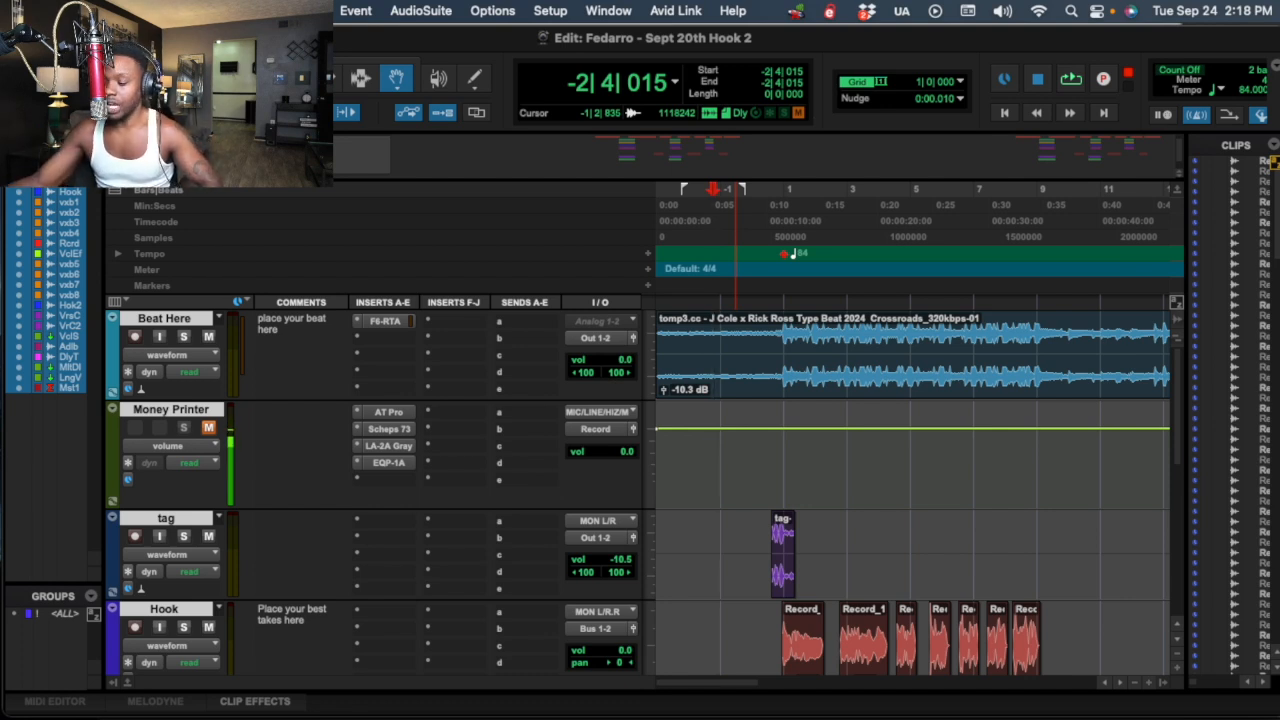
{"action": "left_click", "coordinate": [550, 12]}
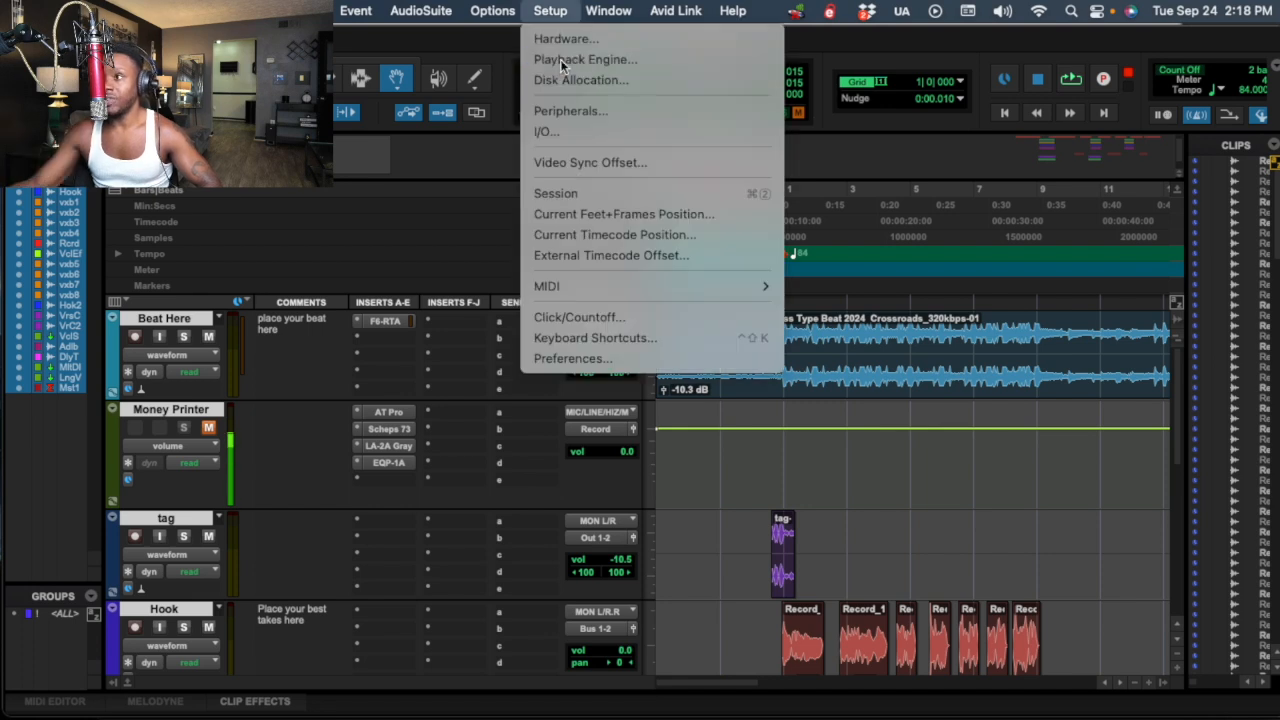
{"action": "left_click", "coordinate": [584, 60]}
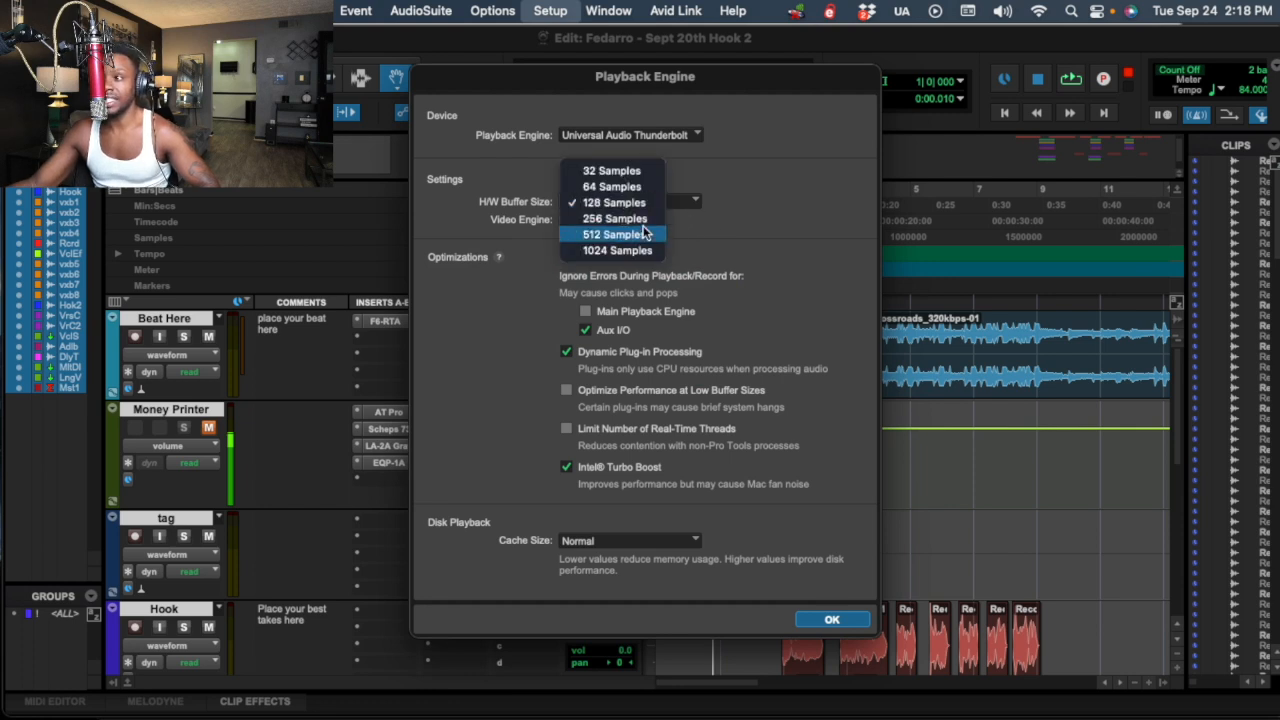
{"action": "mouse_move", "coordinate": [614, 218]}
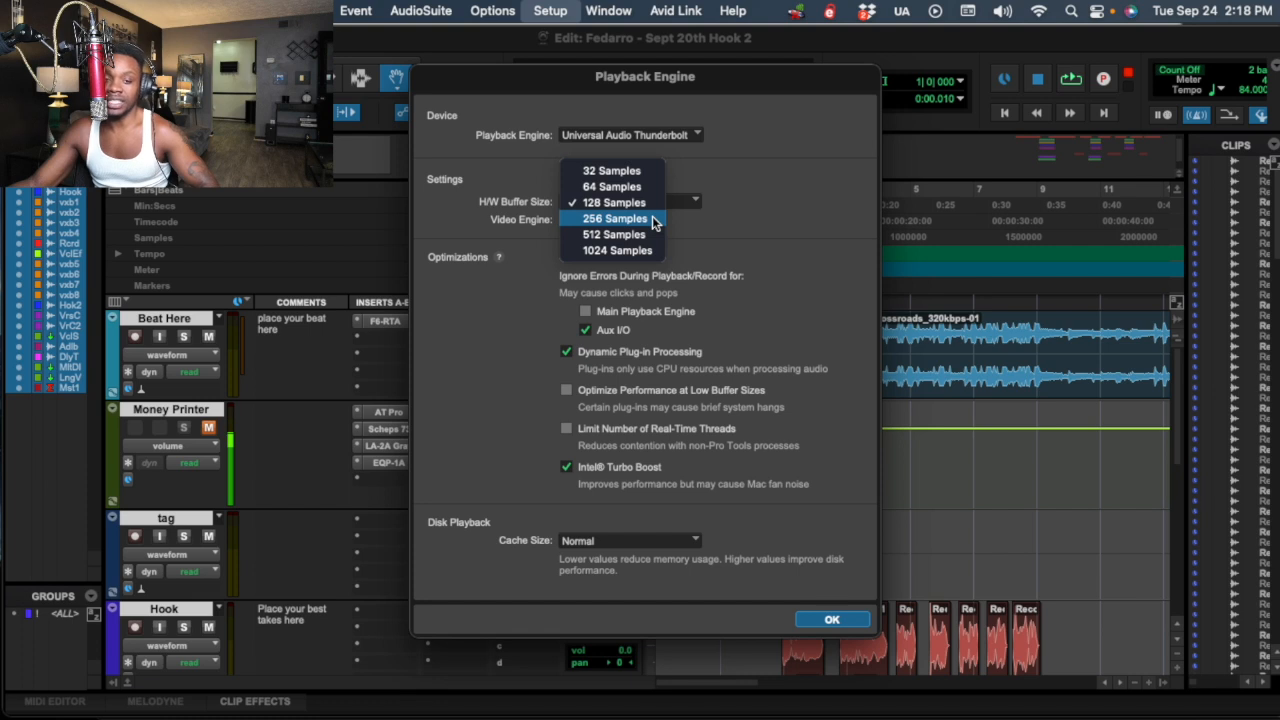
{"action": "mouse_move", "coordinate": [644, 230]}
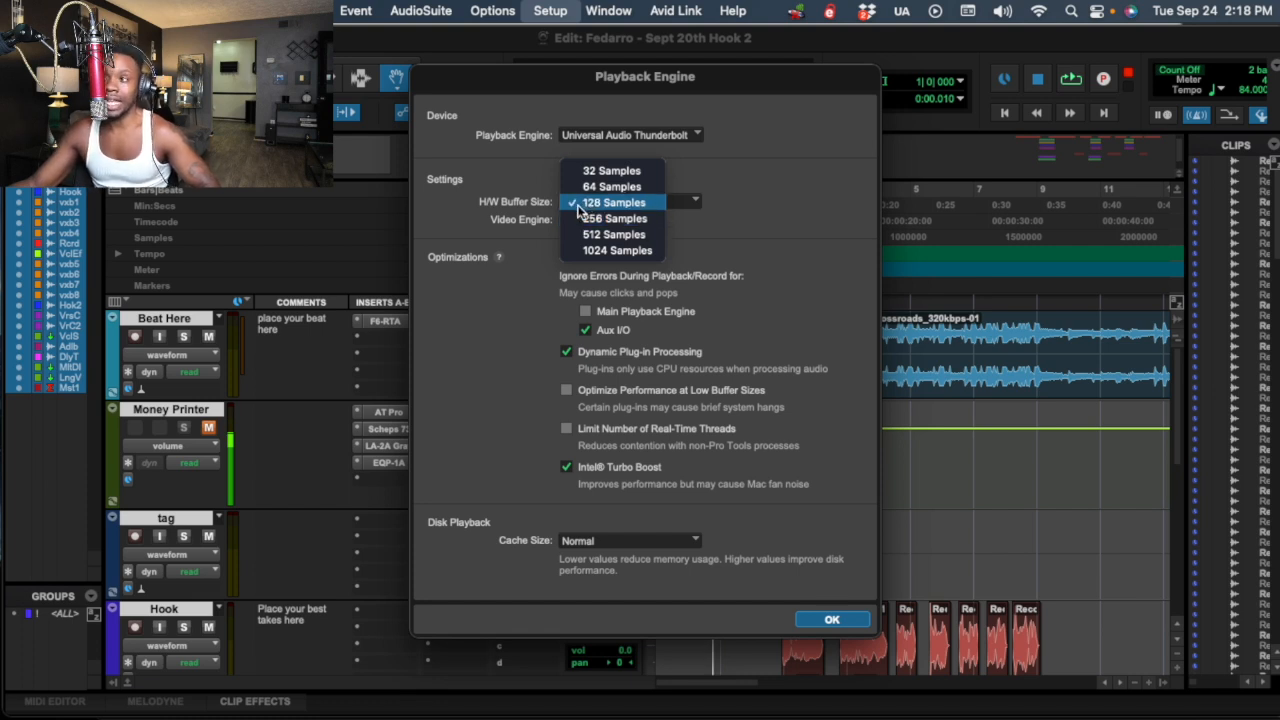
{"action": "mouse_move", "coordinate": [612, 218]}
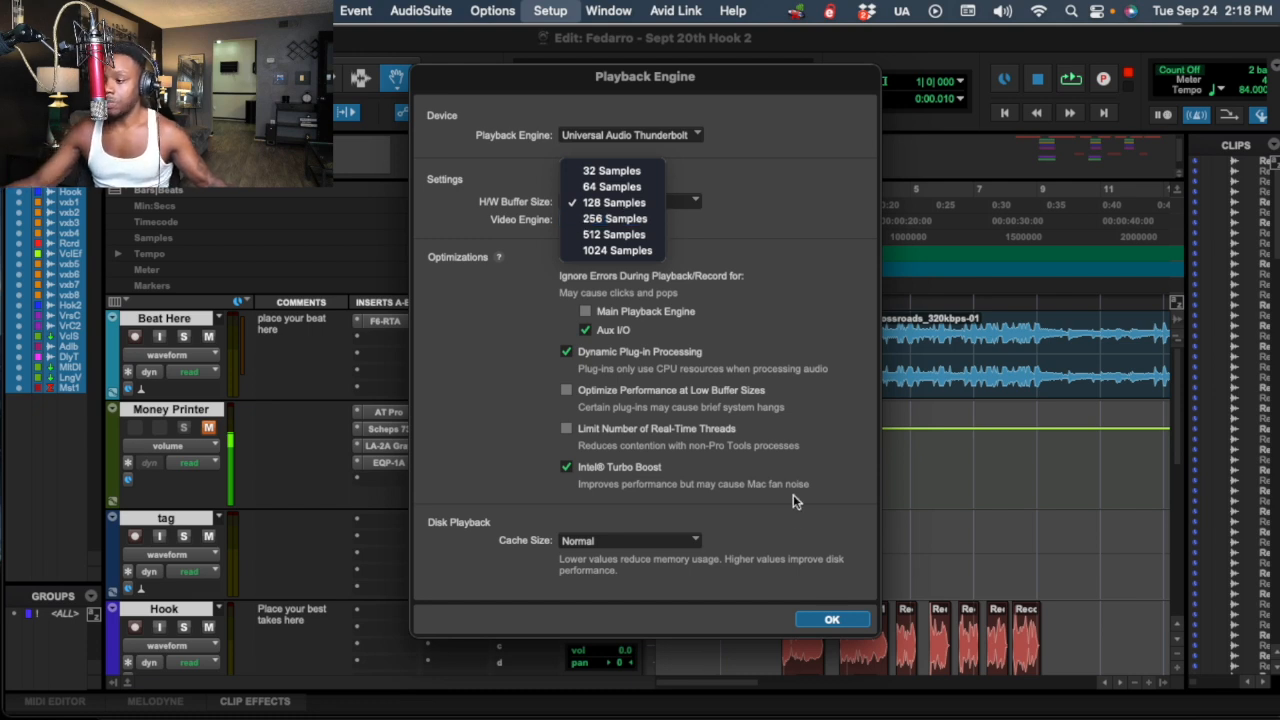
Confirm the 128-sample buffer with OK and bring up Auto-Tune Pro on the Money Printer track
{"action": "left_click", "coordinate": [832, 620]}
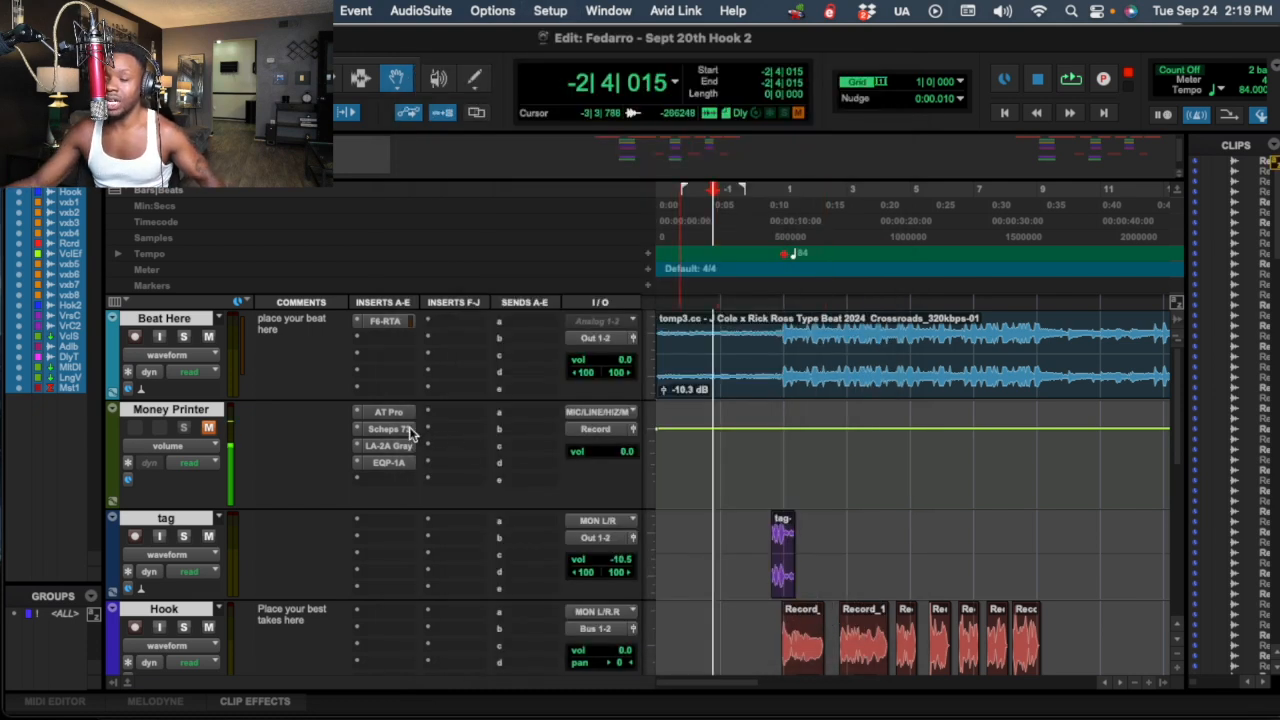
{"action": "left_click", "coordinate": [388, 412]}
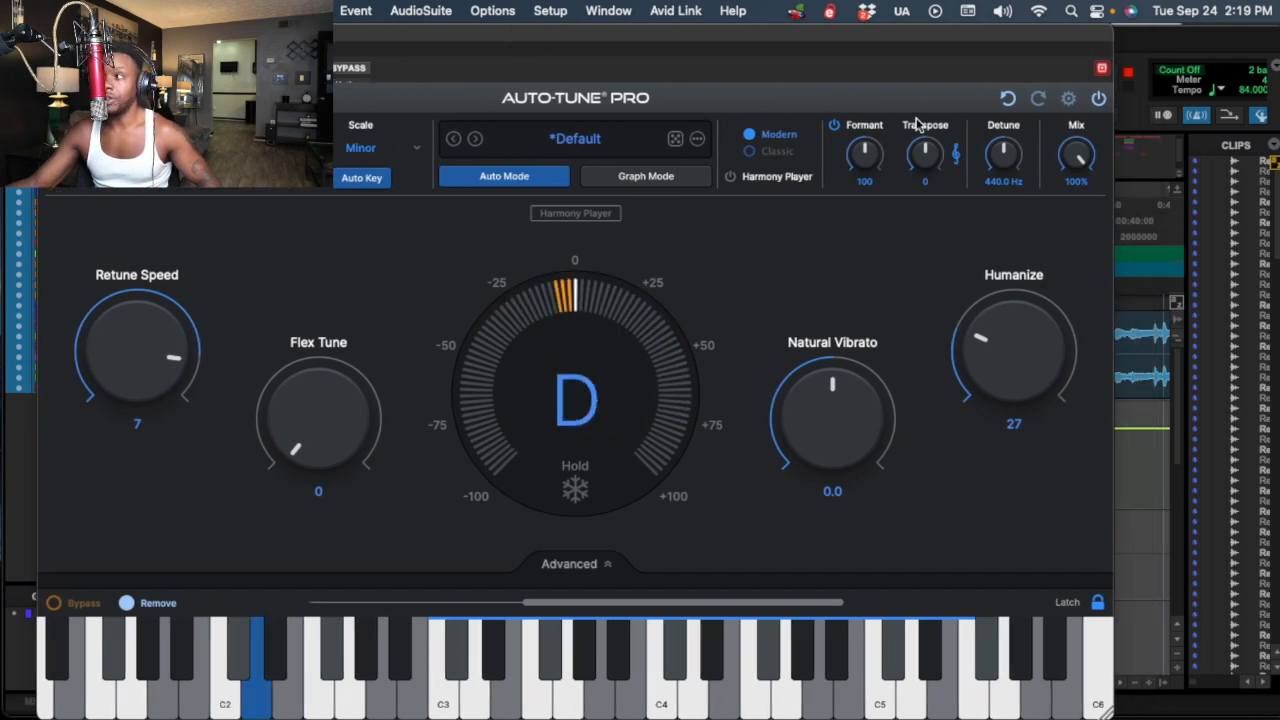
Toggle Auto-Tune Pro between Modern and Classic to compare, leaving it on Classic mode
{"action": "left_click", "coordinate": [1068, 98]}
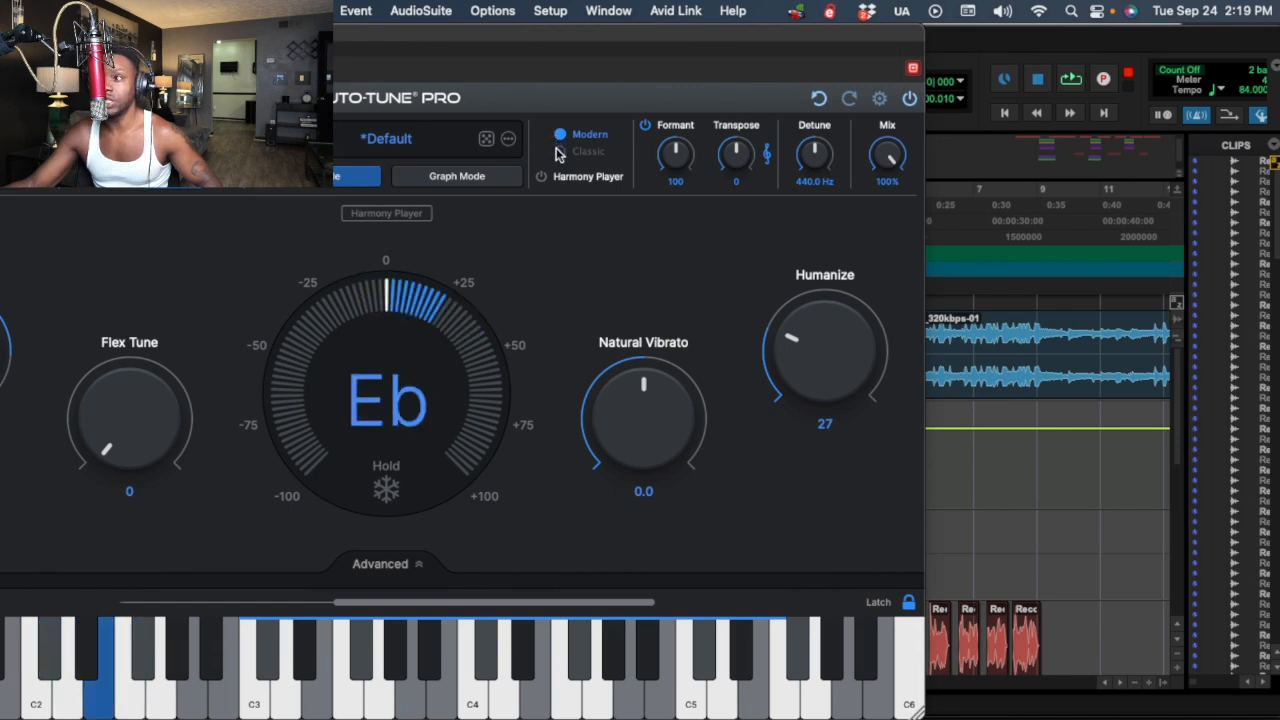
{"action": "left_click", "coordinate": [560, 152]}
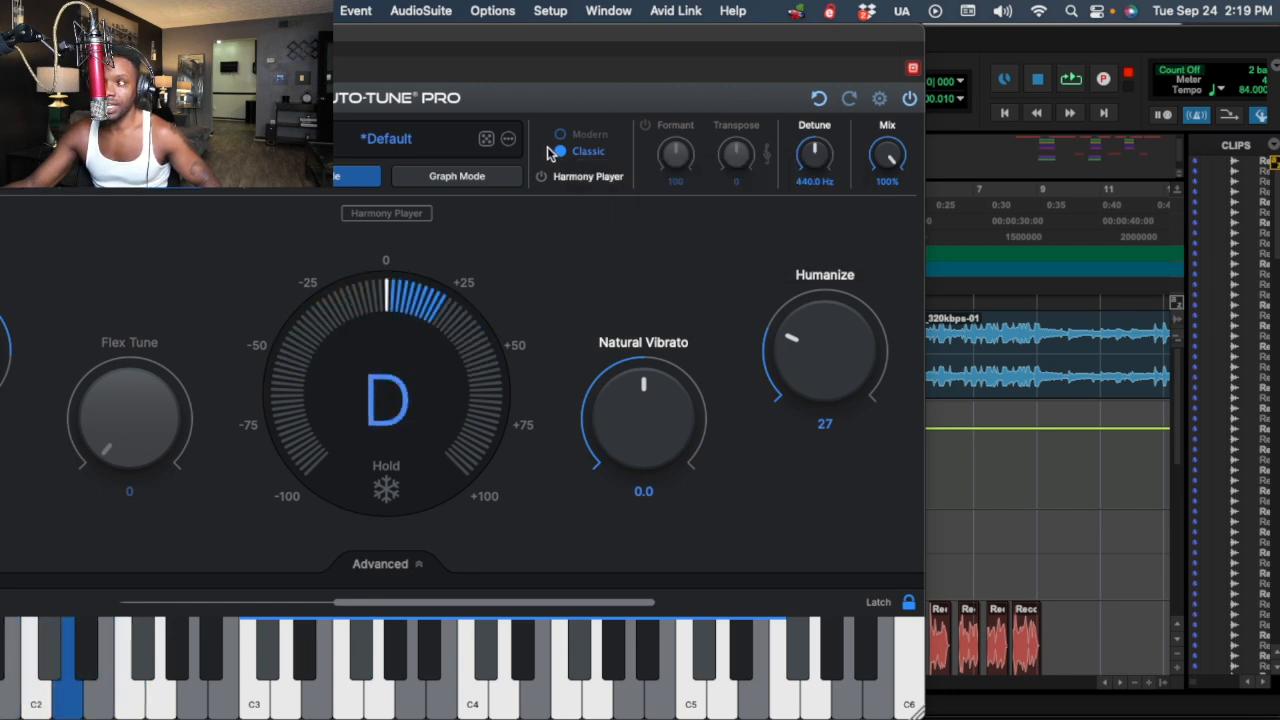
{"action": "left_click", "coordinate": [560, 134]}
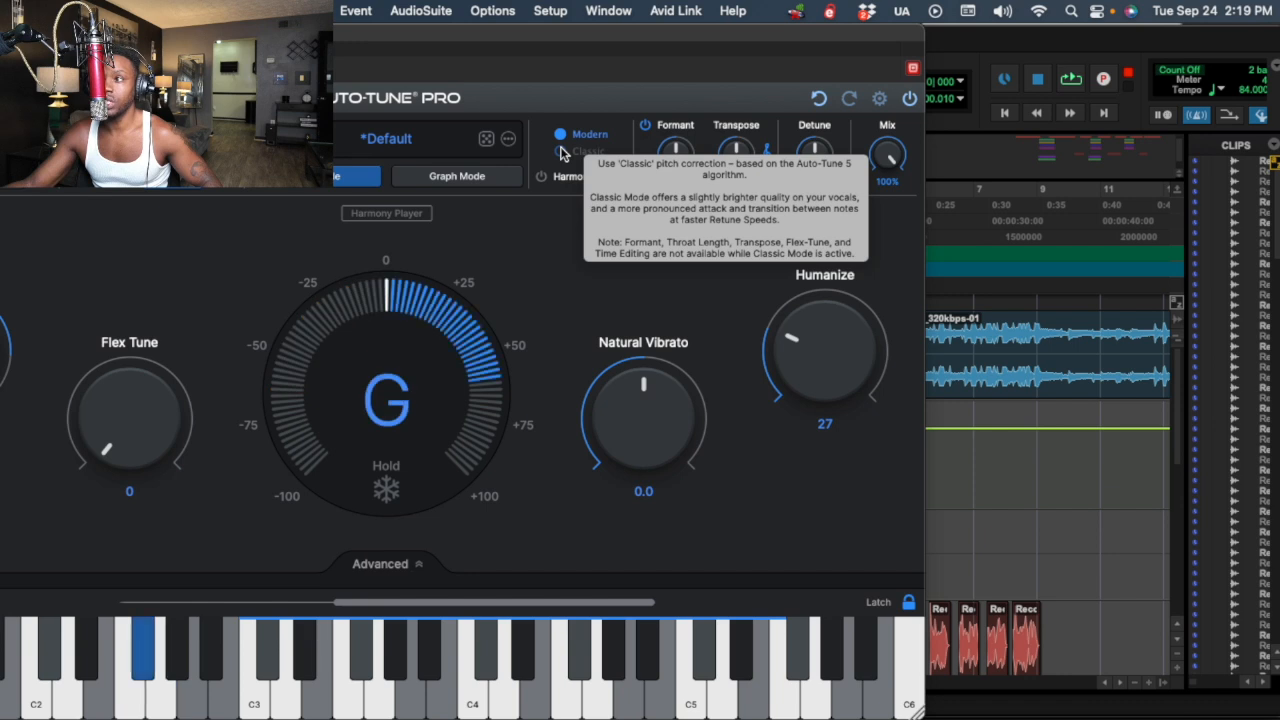
{"action": "left_click", "coordinate": [562, 152]}
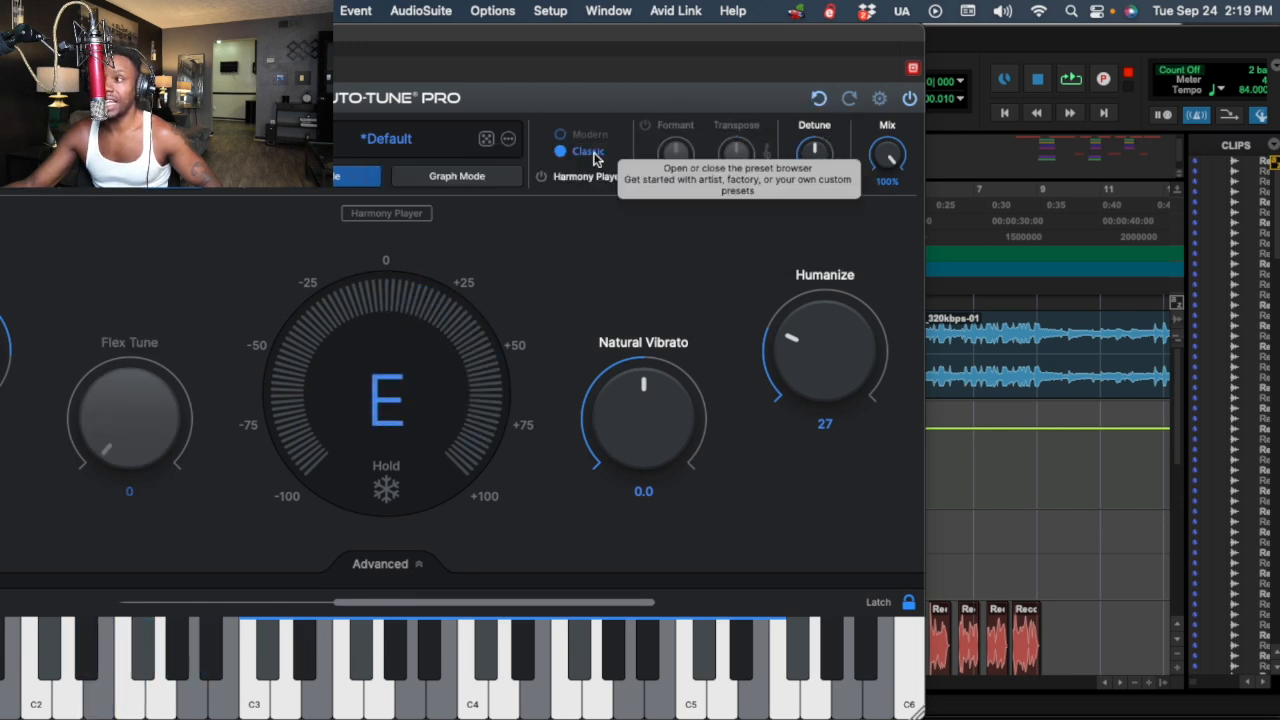
Enable Use Low Latency in Auto-Tune Pro and acknowledge the Harmony Player warning
{"action": "left_click", "coordinate": [560, 134]}
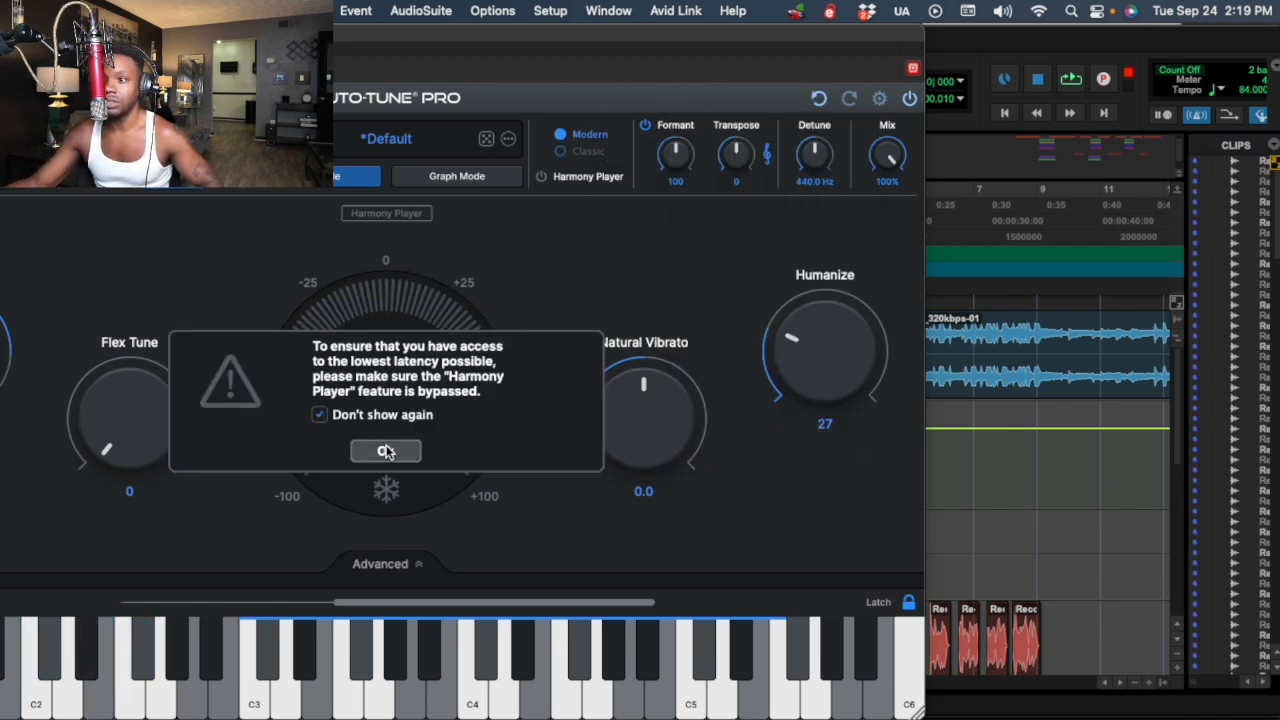
{"action": "left_click", "coordinate": [880, 98]}
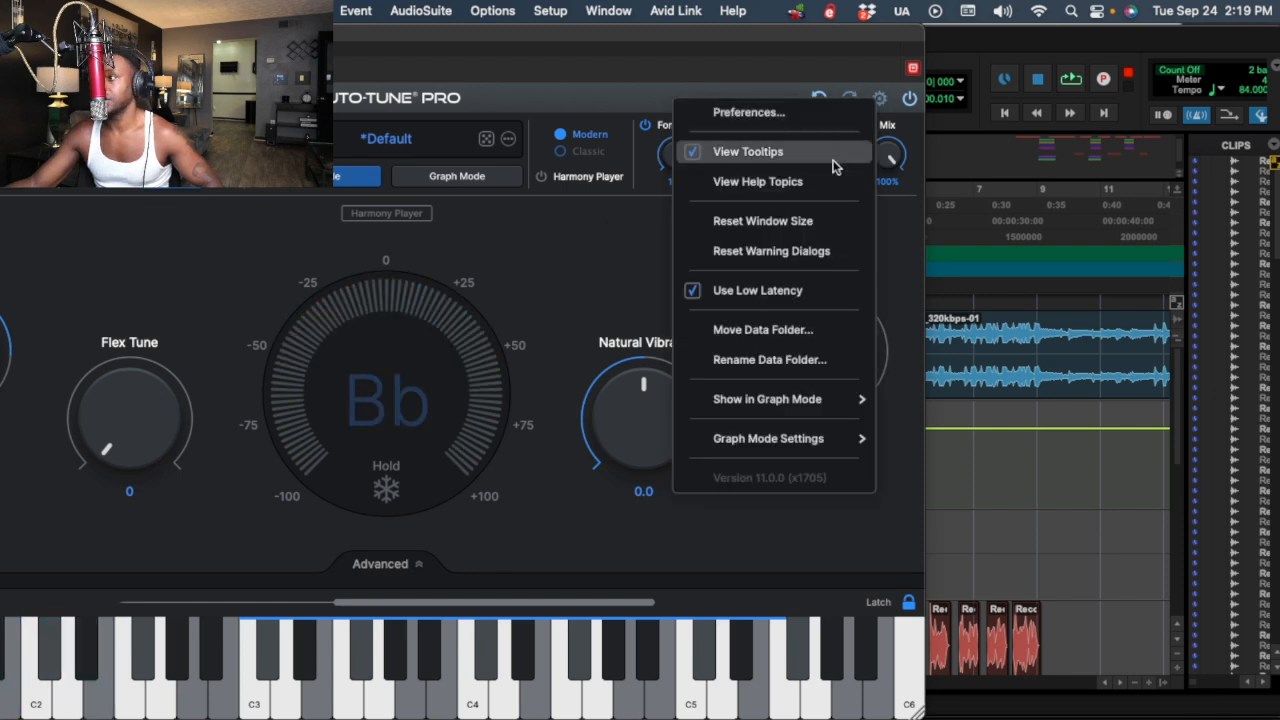
{"action": "left_click", "coordinate": [560, 152]}
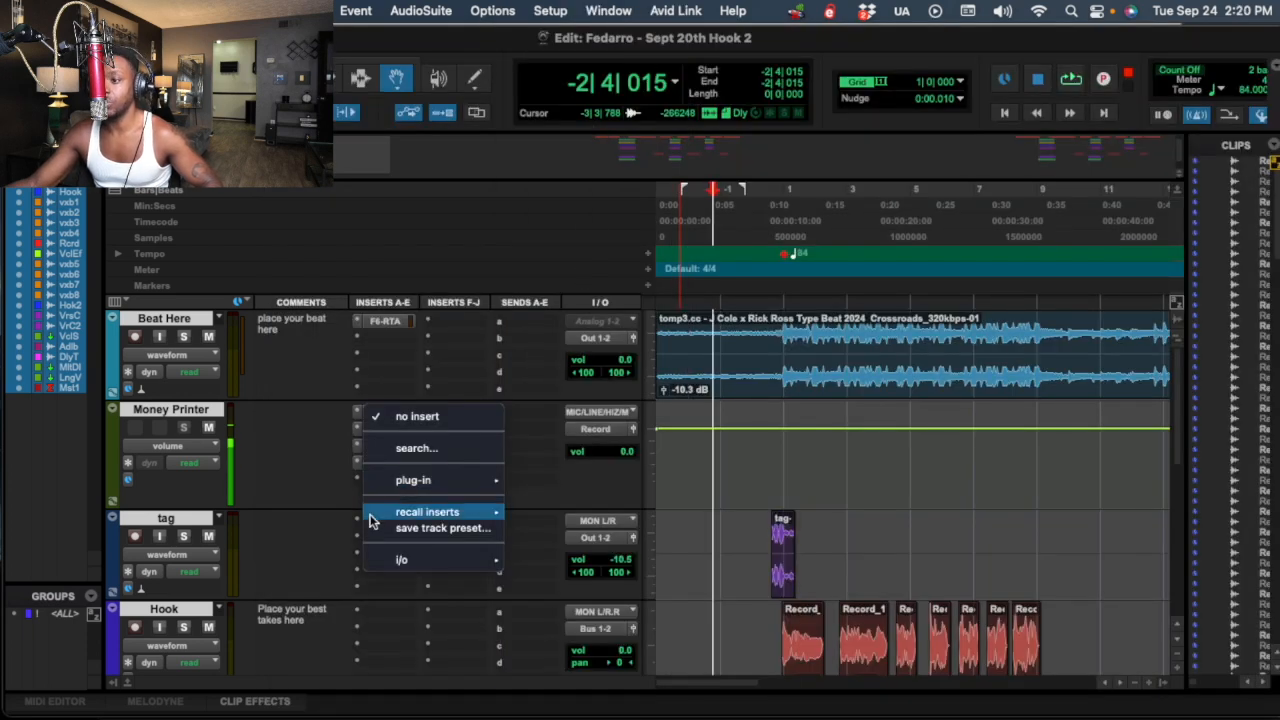
{"action": "mouse_move", "coordinate": [412, 480]}
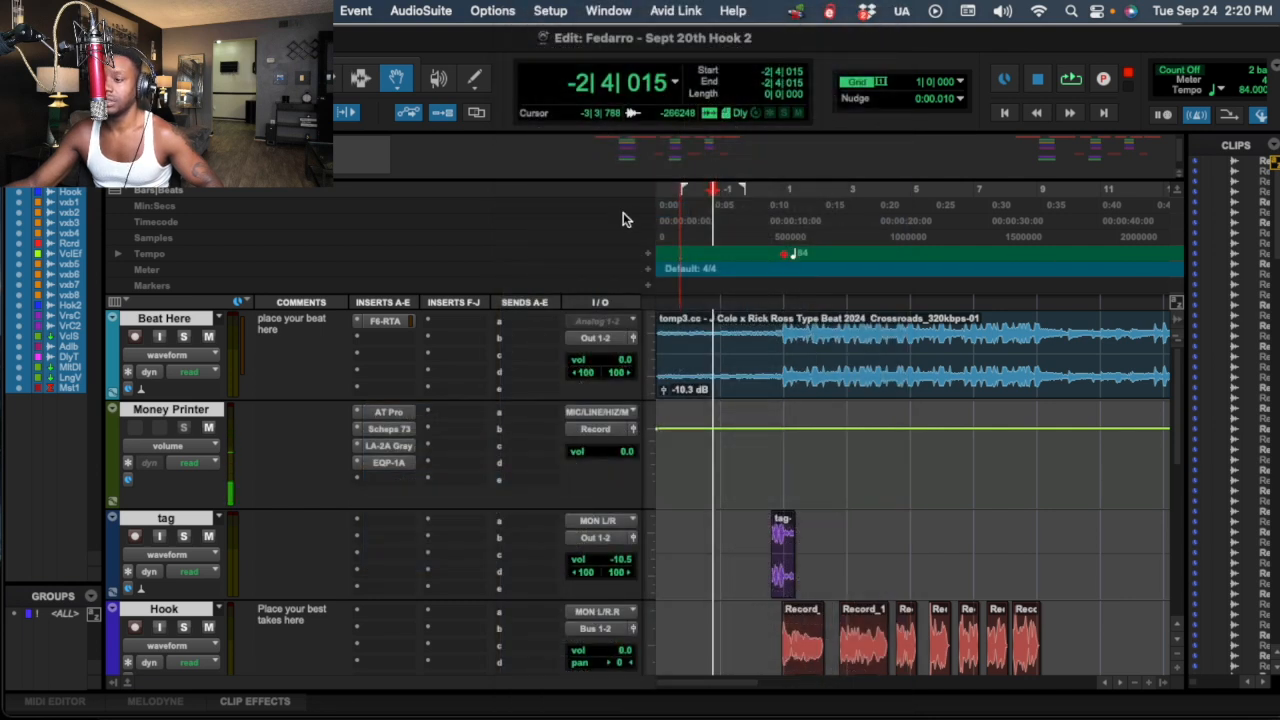
Bring up Auto-Tune EFX+ and show its settings menu with the Low Latency option
{"action": "left_click", "coordinate": [384, 320]}
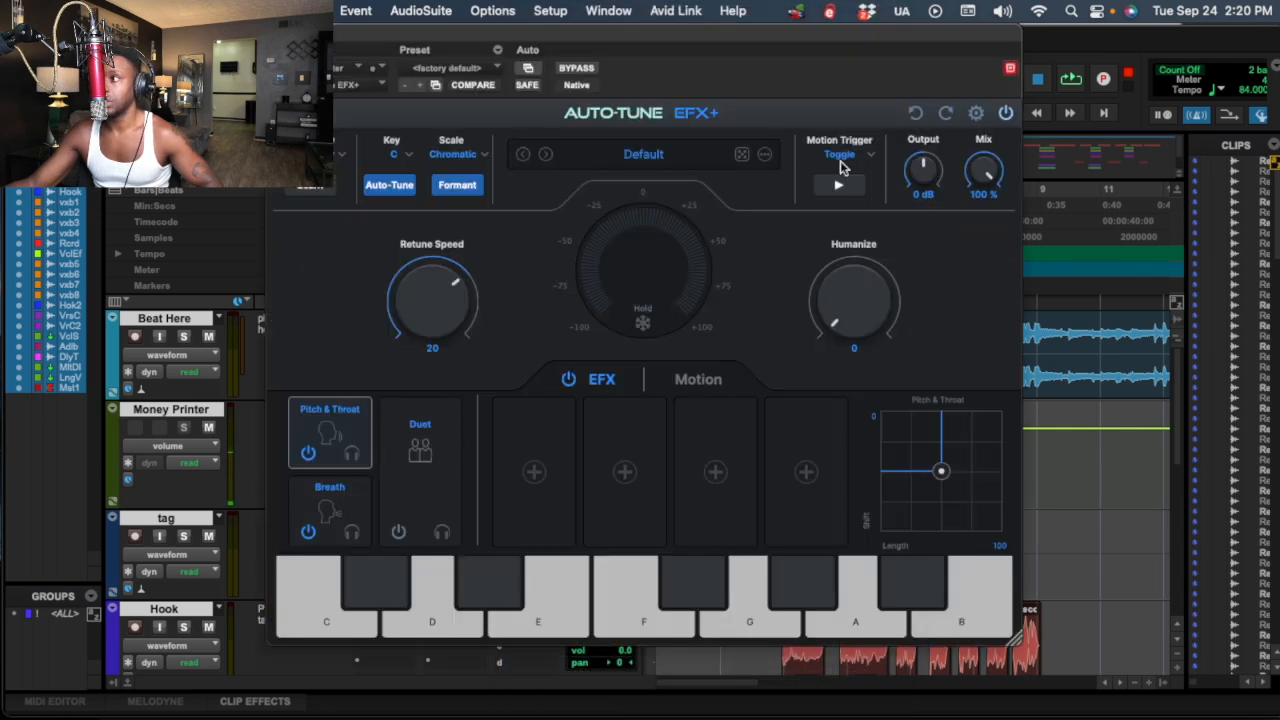
{"action": "left_click", "coordinate": [976, 112]}
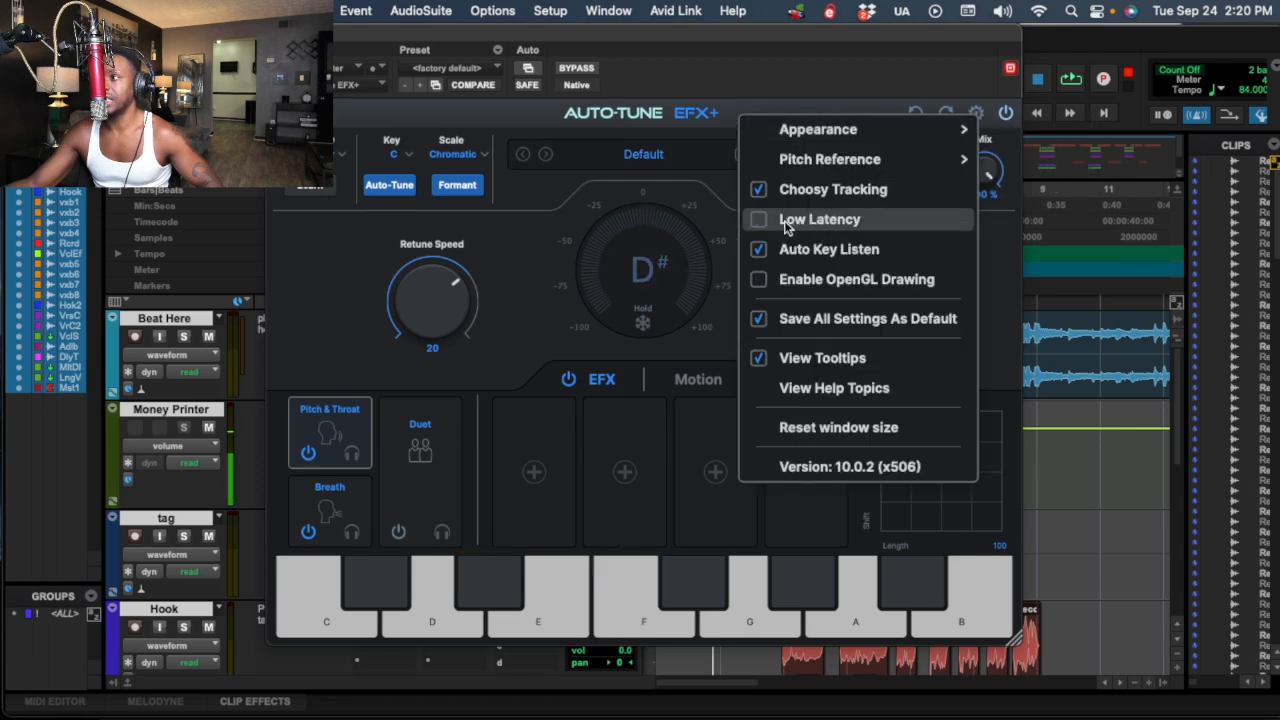